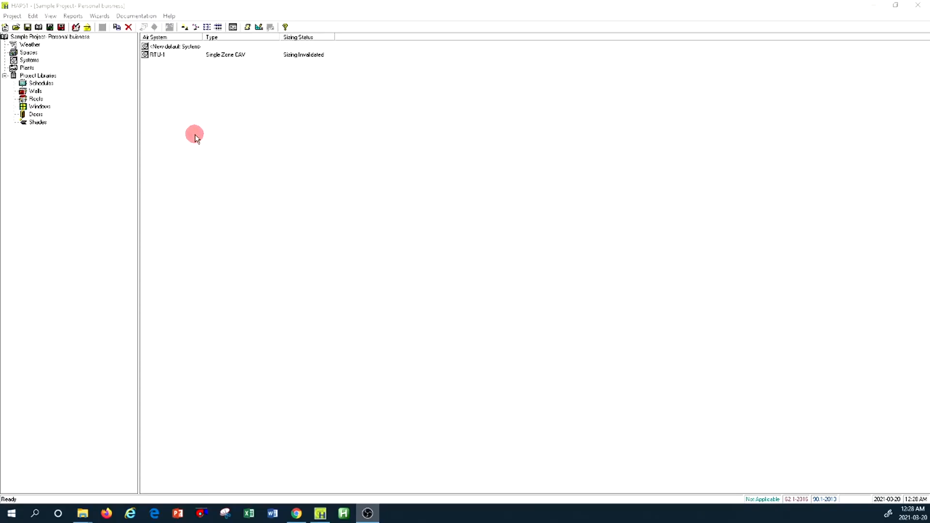
mouse_move(248, 113)
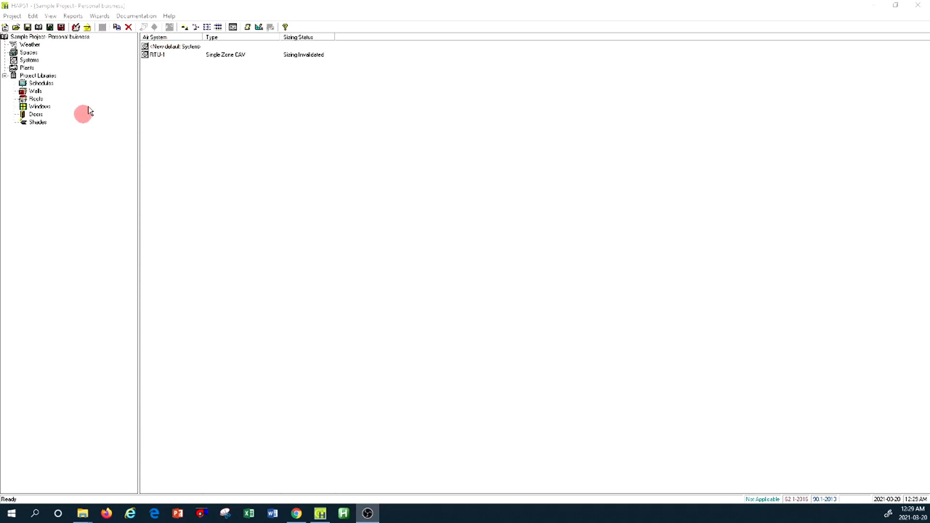
- Bring up RTU-1's air system properties: packaged rooftop unit, single-zone CAV, one zone
left_click(157, 54)
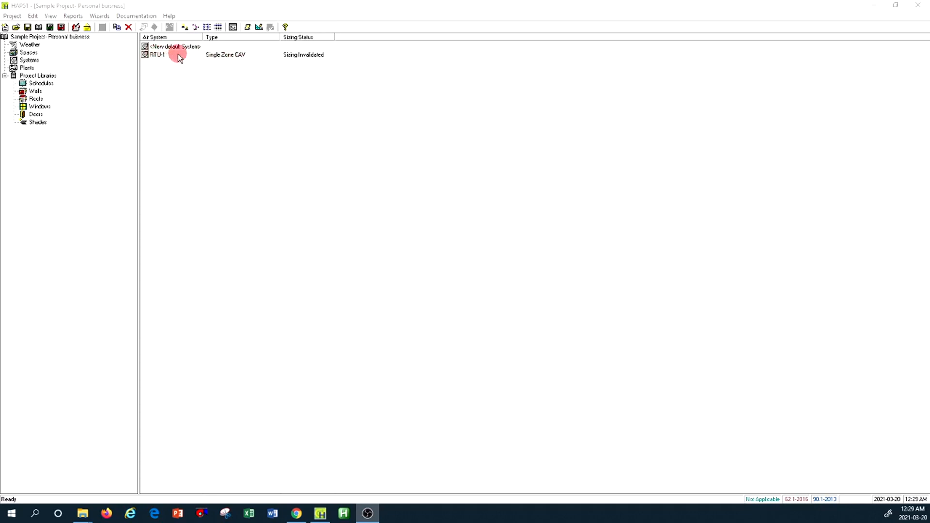
double_click(156, 55)
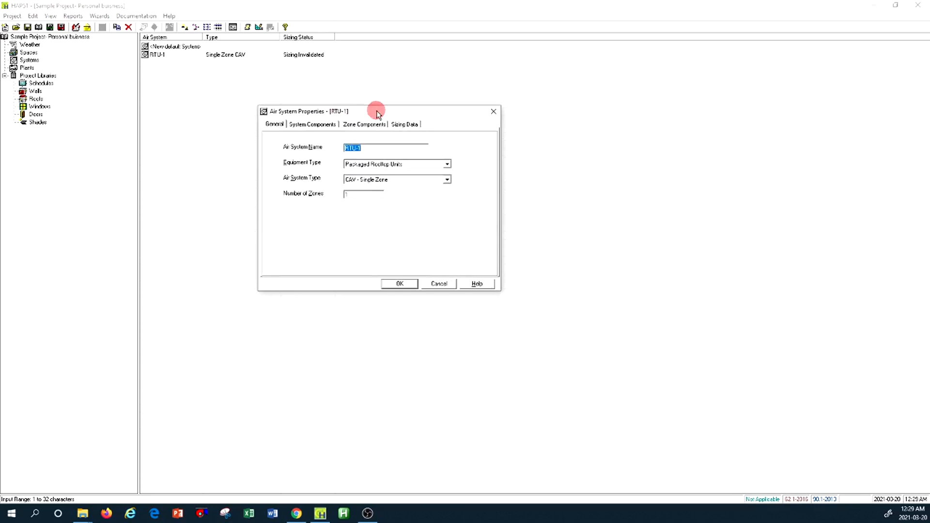
mouse_move(495, 192)
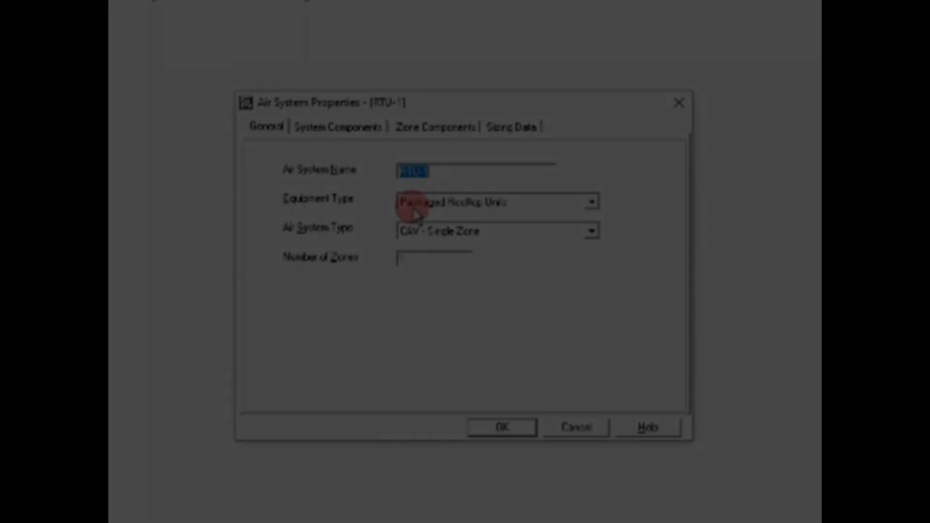
mouse_move(545, 212)
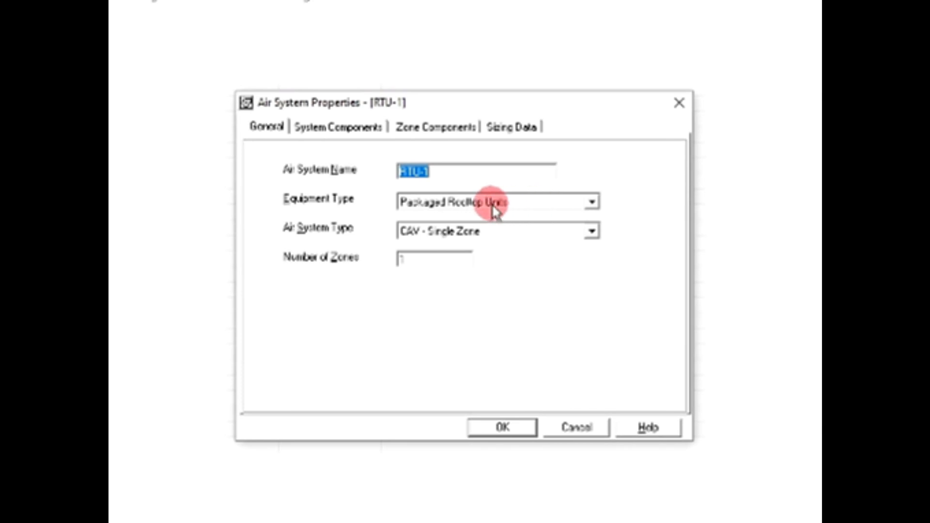
mouse_move(444, 210)
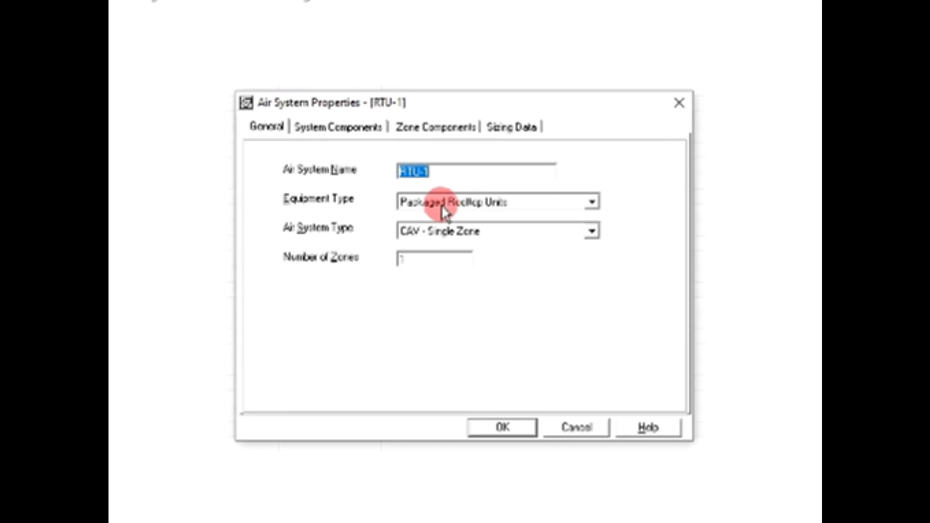
mouse_move(537, 240)
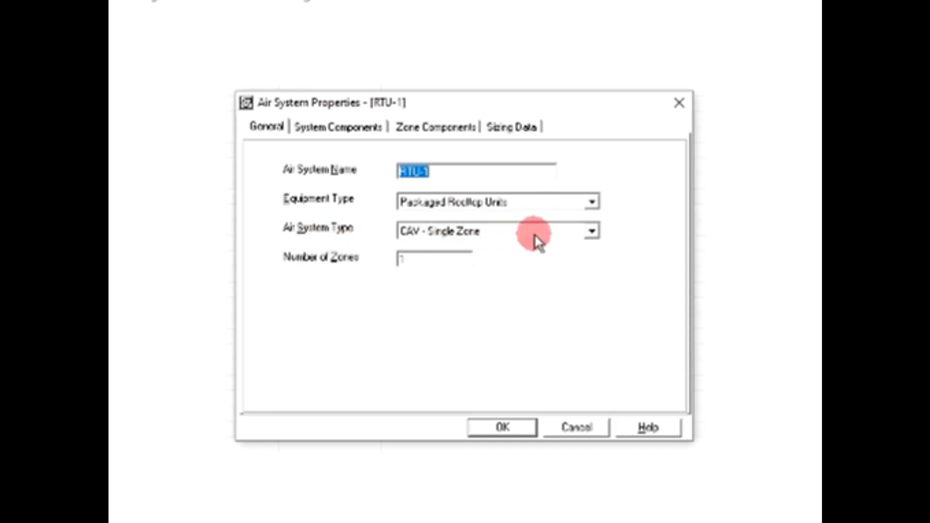
mouse_move(371, 271)
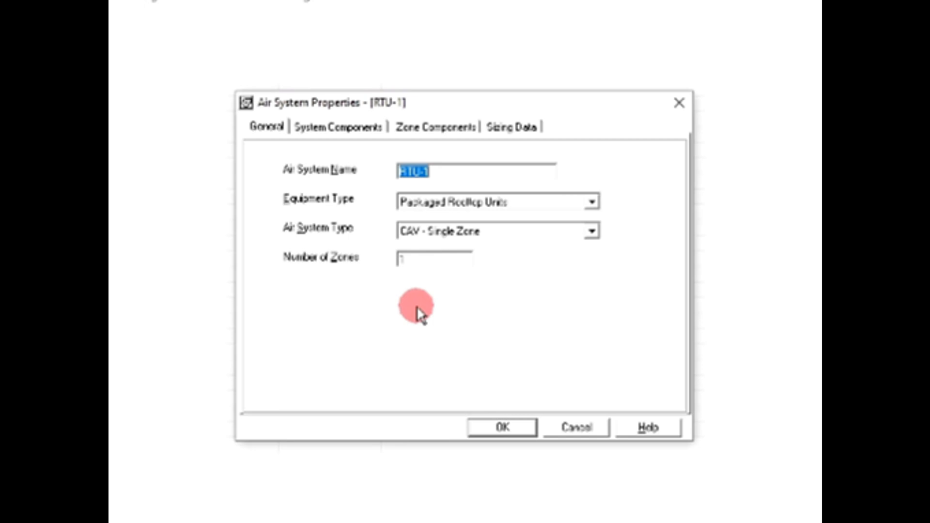
mouse_move(420, 313)
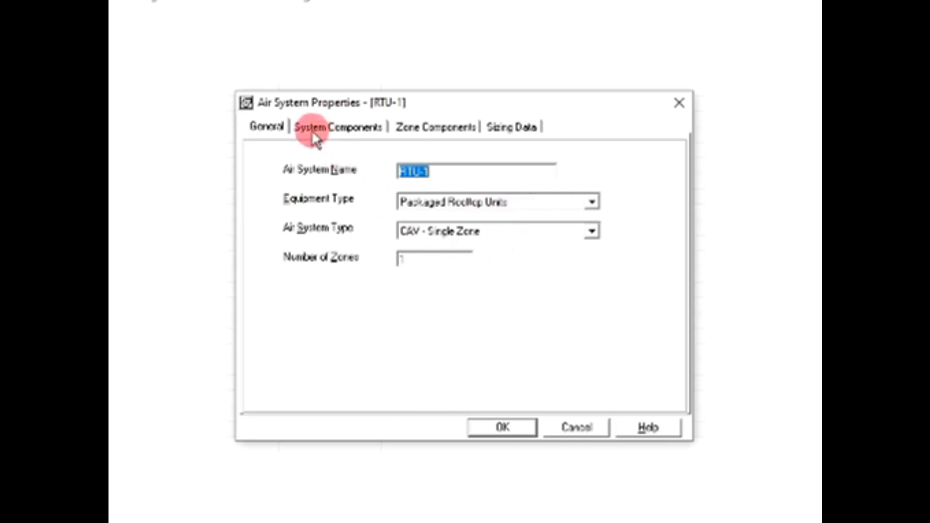
mouse_move(357, 136)
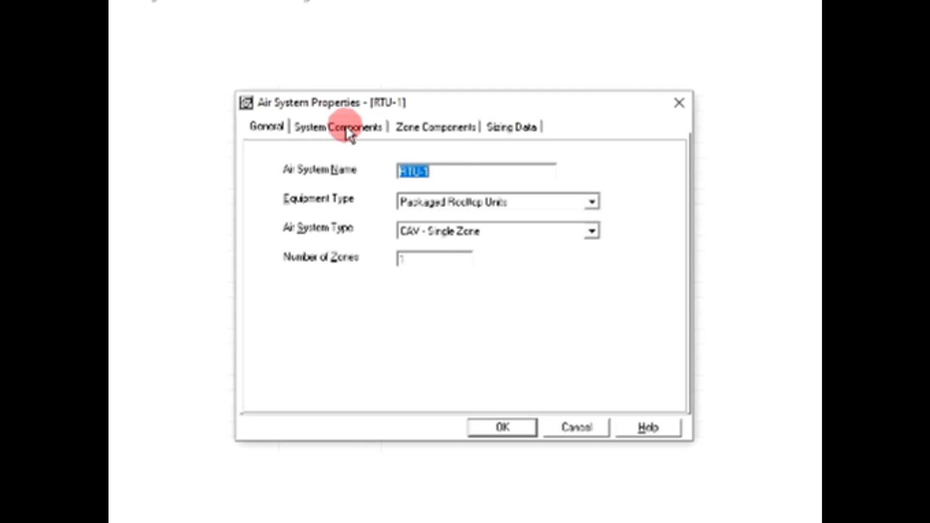
- Show RTU-1's economizer: integrated enthalpy control, 73 °F upper and -60 °F lower cutoff
left_click(341, 126)
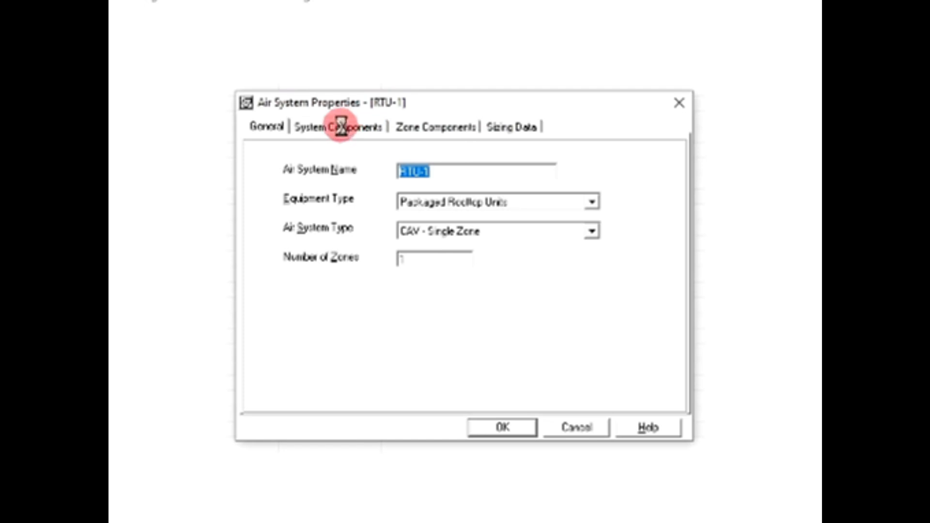
left_click(338, 126)
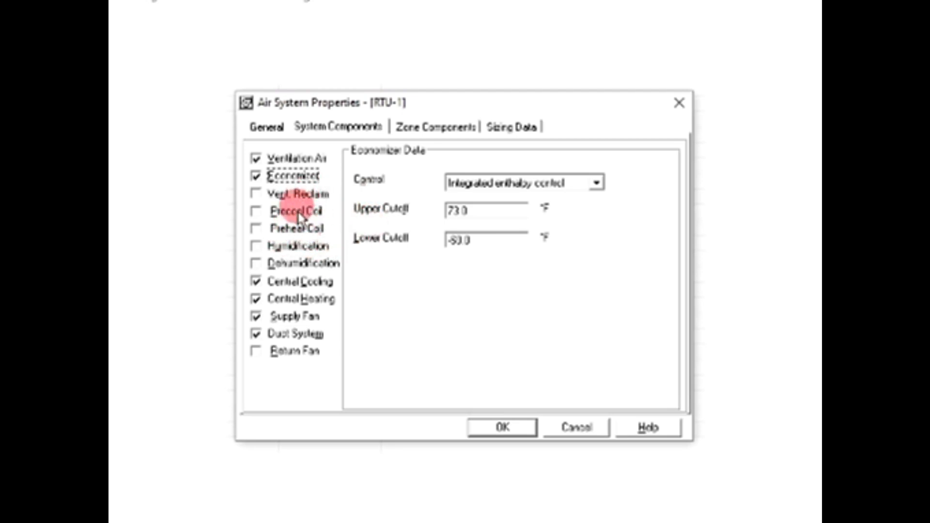
mouse_move(329, 246)
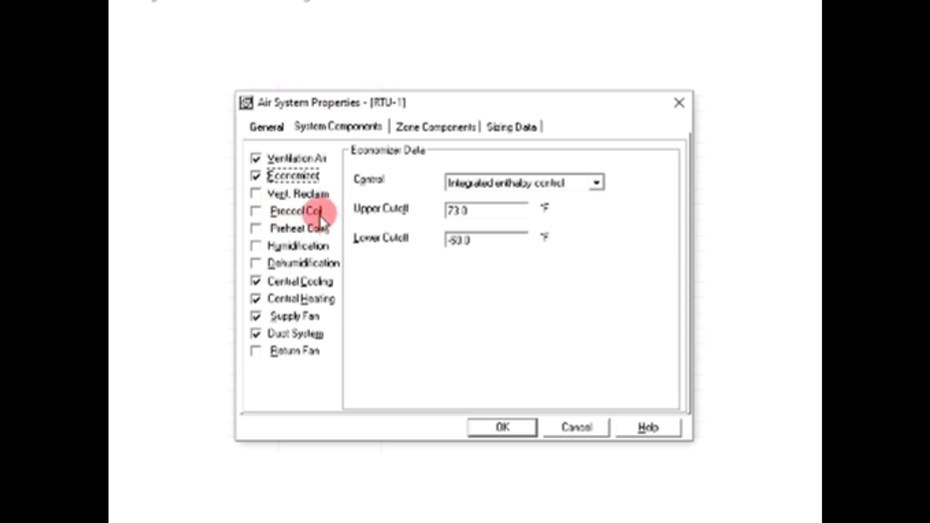
mouse_move(314, 199)
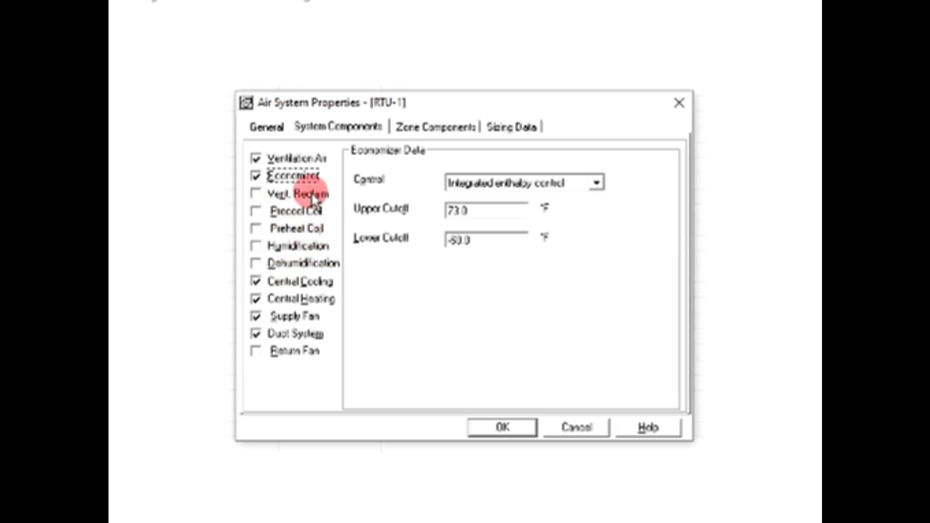
mouse_move(416, 181)
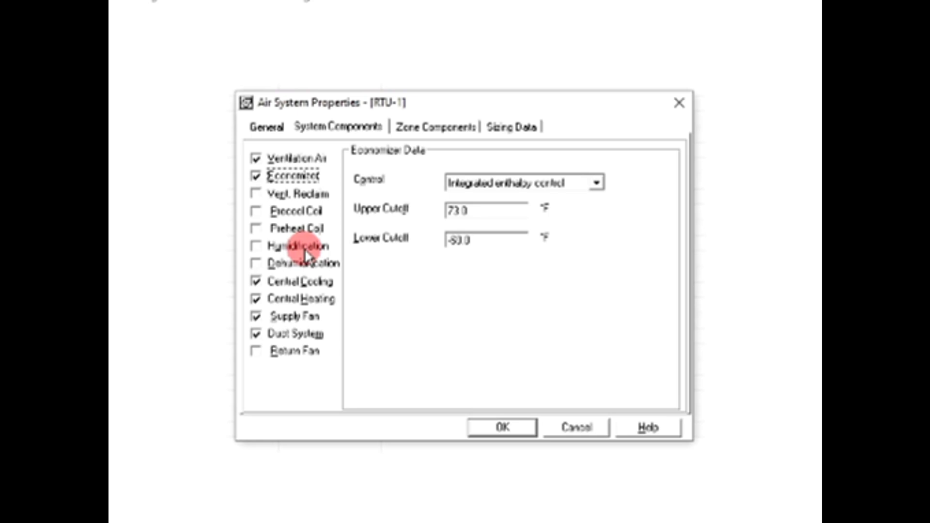
- Enable humidification at 30% minimum RH and review humidifier types, keeping Direct Steam Injection
left_click(256, 245)
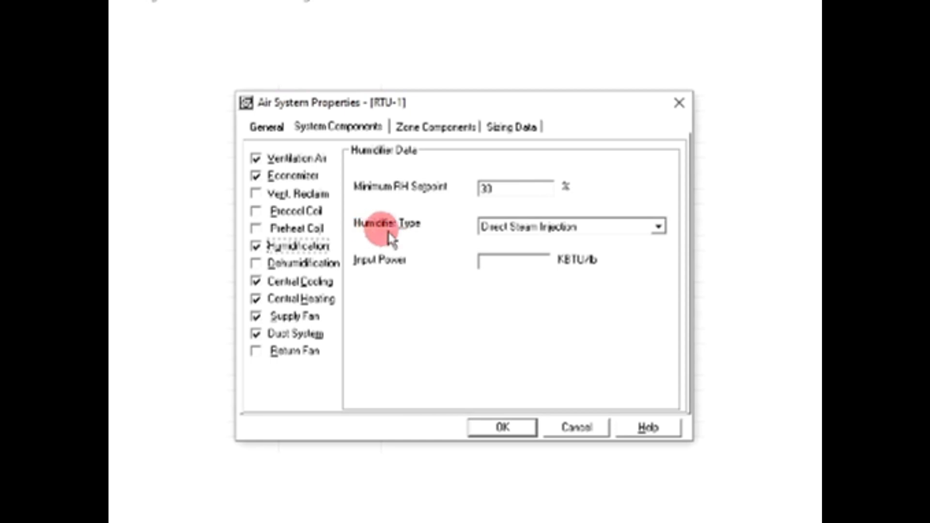
left_click(657, 226)
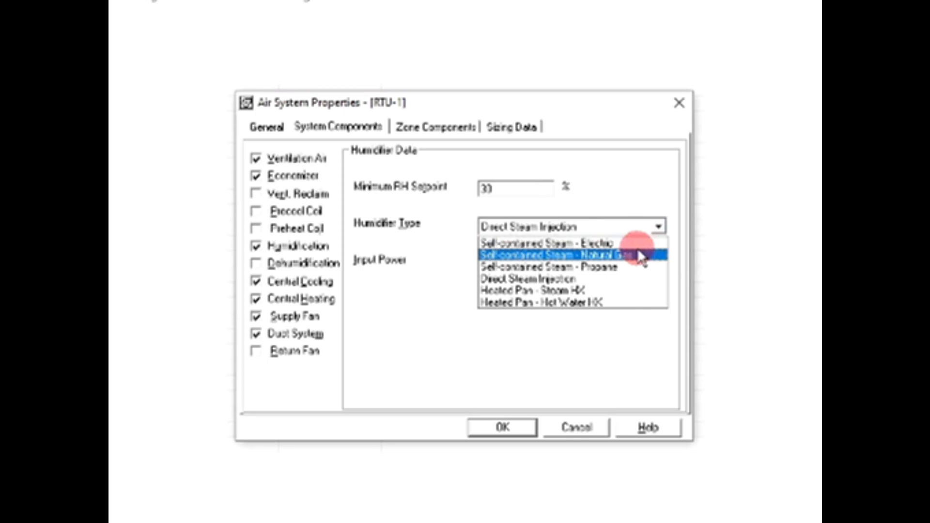
mouse_move(637, 266)
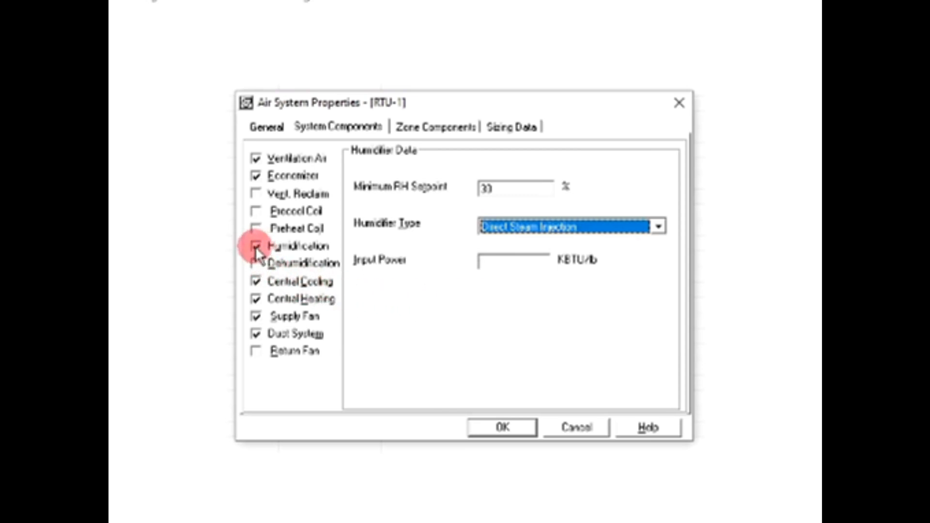
- Turn humidification back off for RTU-1
left_click(305, 264)
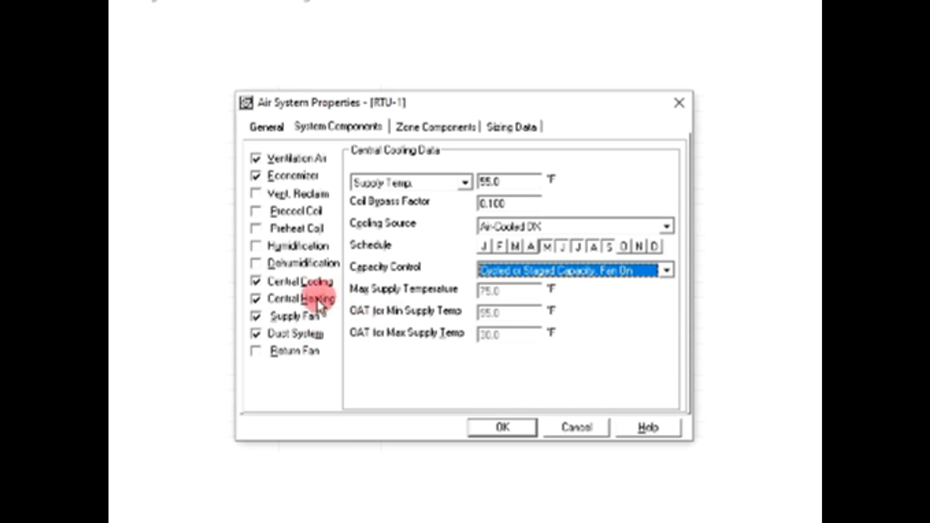
- Review RTU-1's 110 °F natural gas central heating, then its supply fan settings
left_click(304, 298)
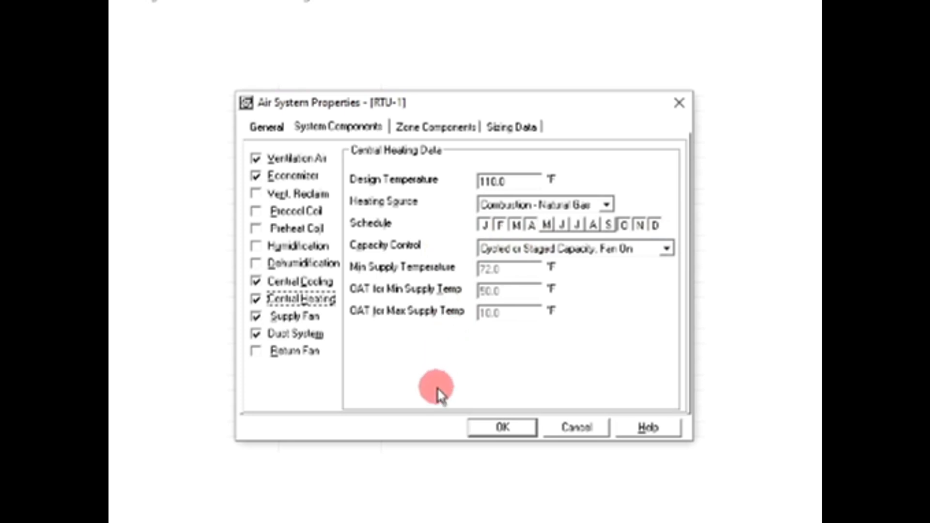
left_click(294, 316)
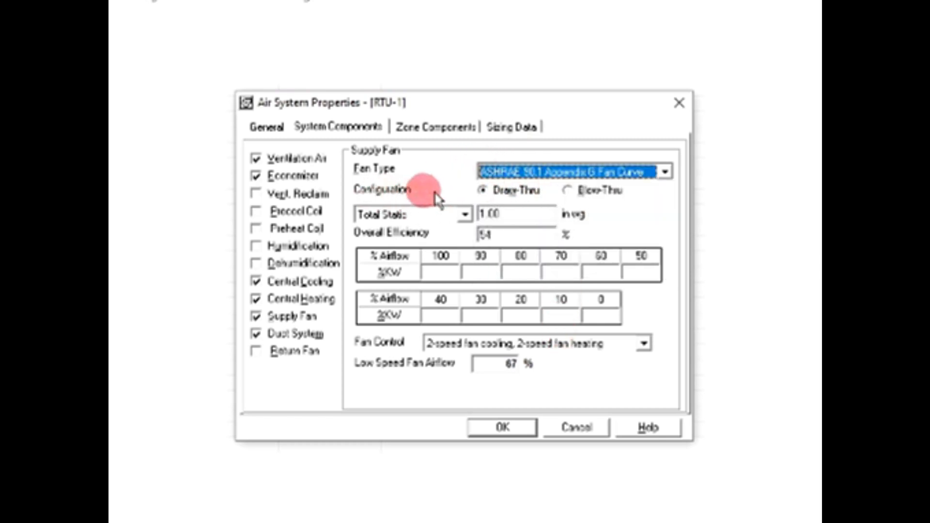
mouse_move(623, 216)
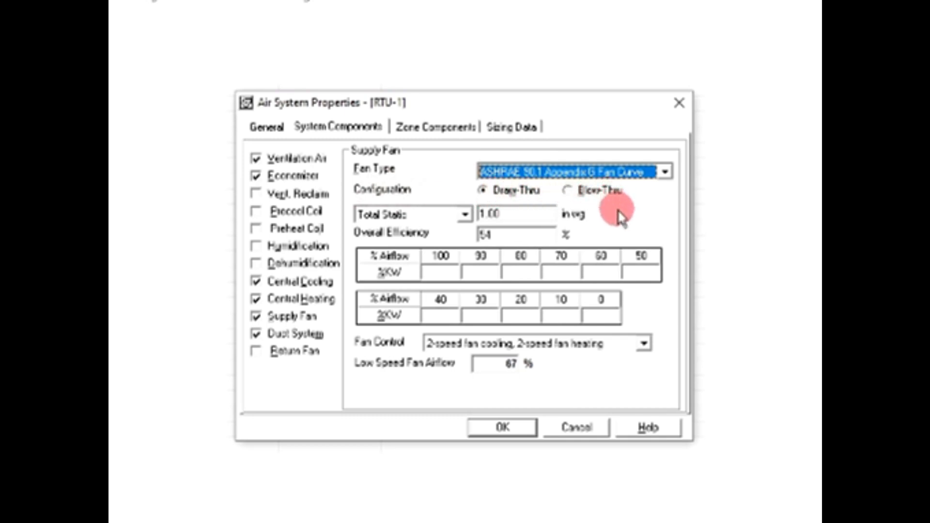
mouse_move(403, 214)
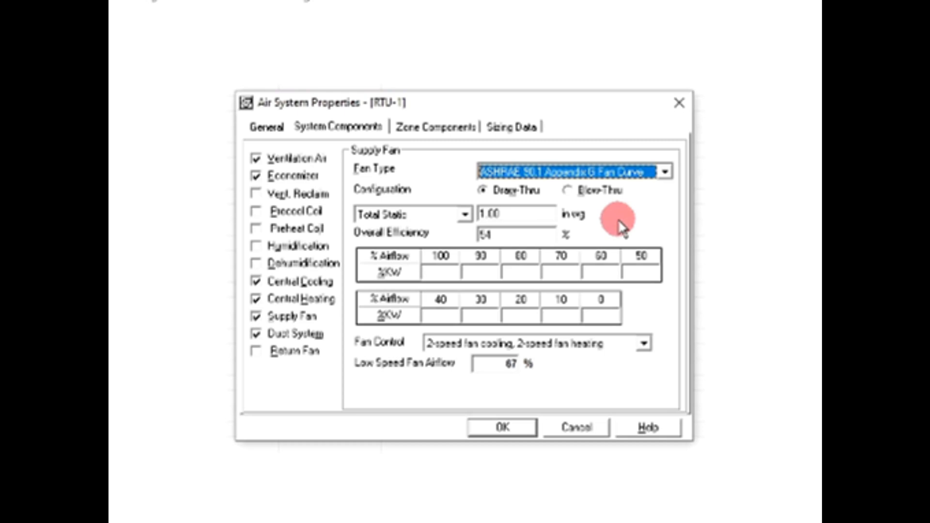
mouse_move(436, 187)
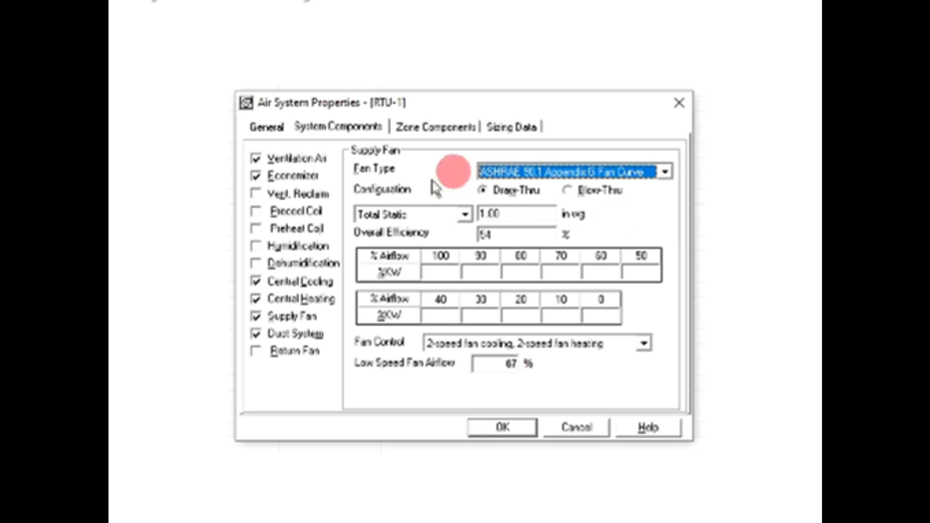
left_click(300, 333)
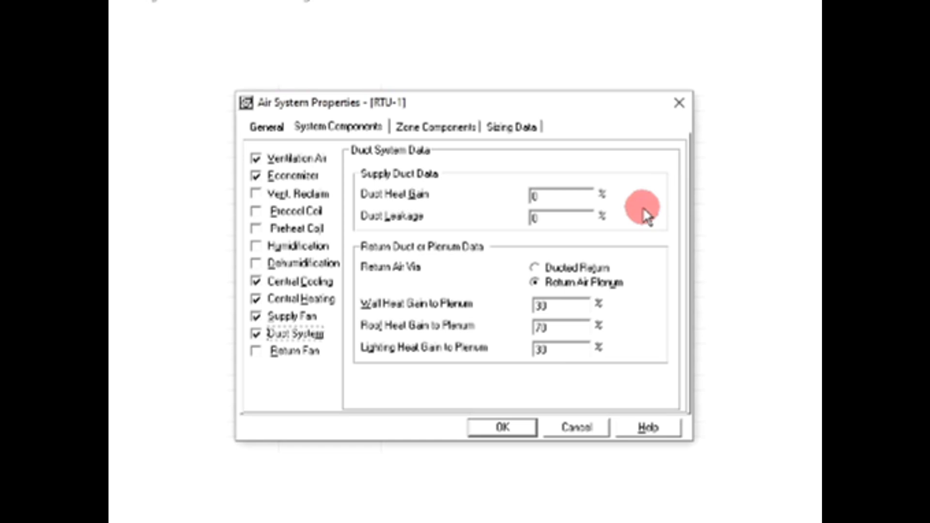
mouse_move(486, 308)
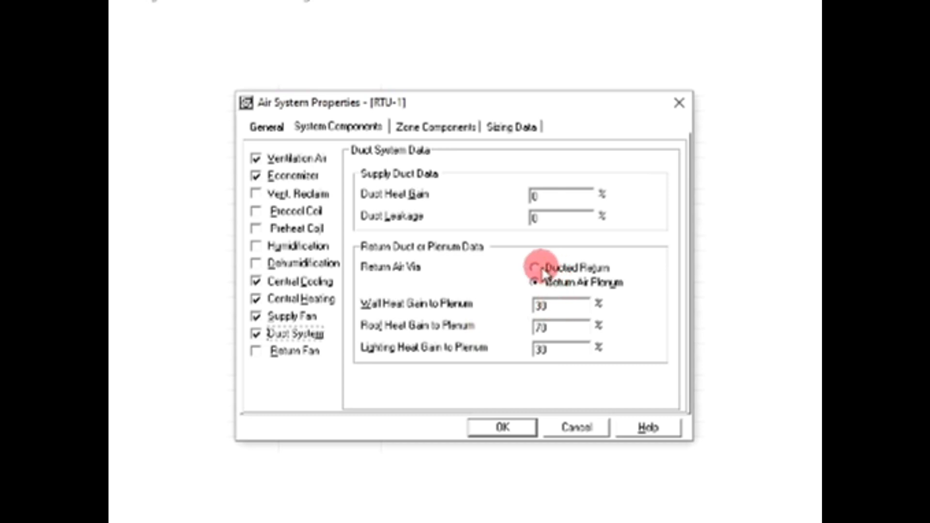
- Try ducted return, revert to return air plenum, and enable a return fan for RTU-1
left_click(536, 267)
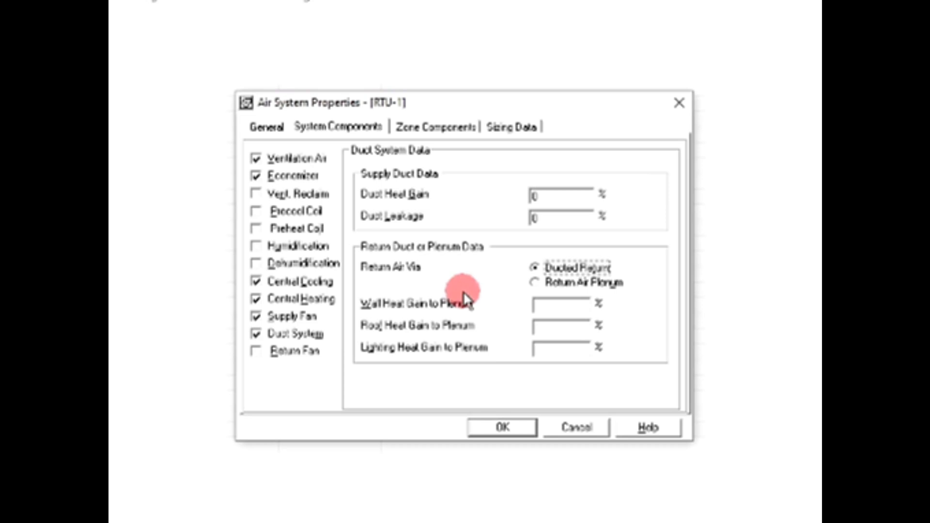
left_click(535, 282)
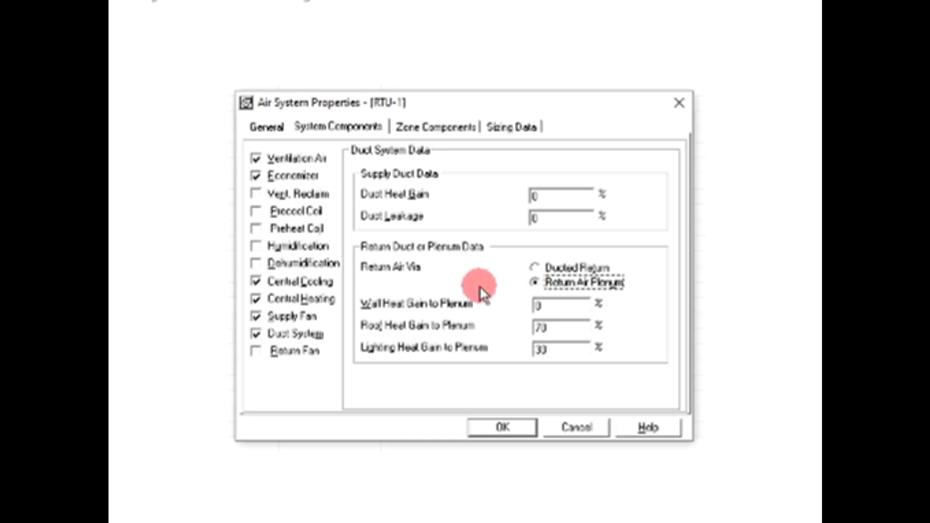
mouse_move(507, 260)
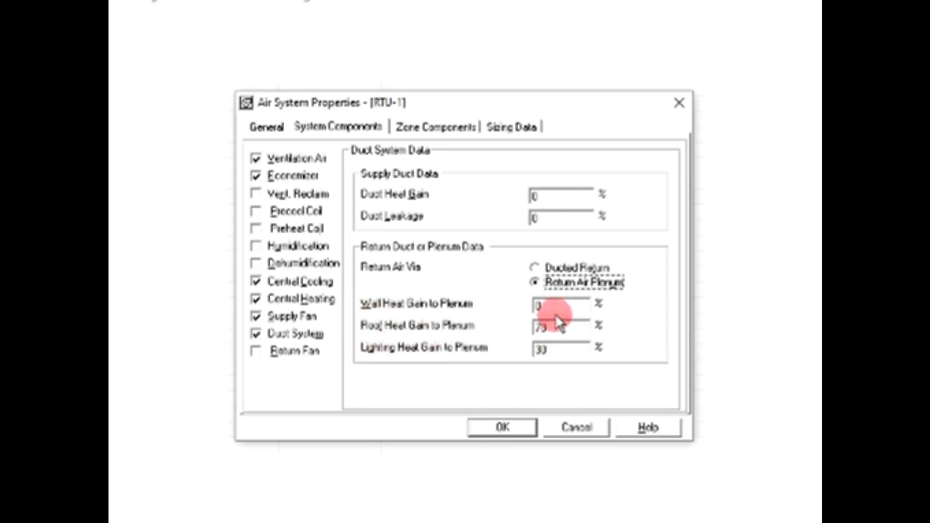
left_click(256, 350)
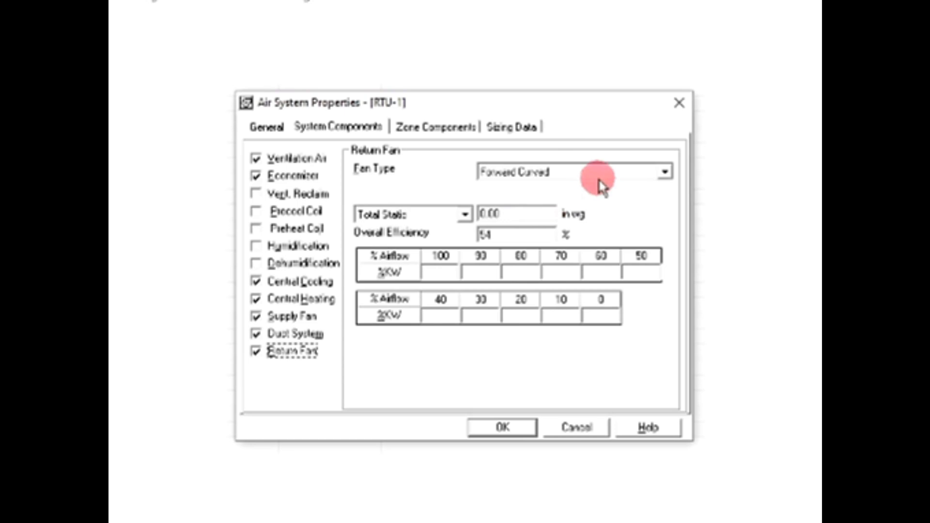
mouse_move(644, 246)
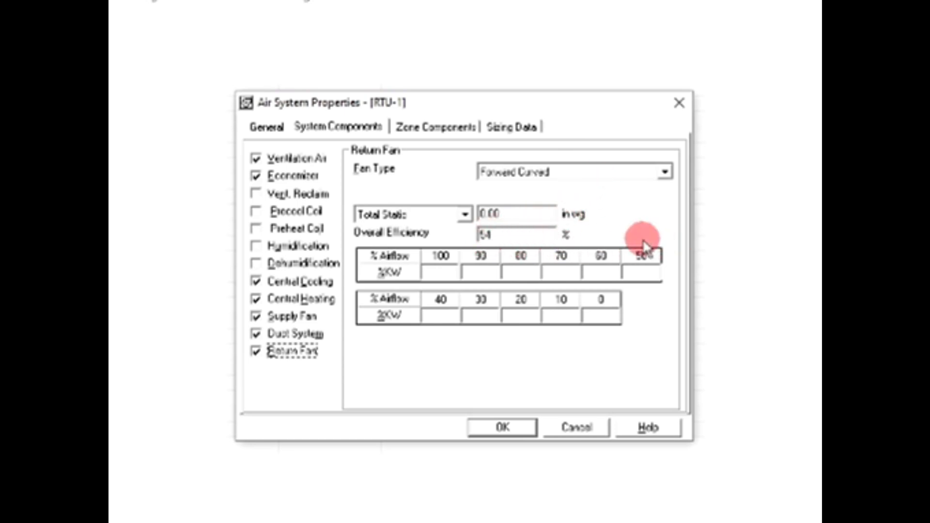
mouse_move(303, 392)
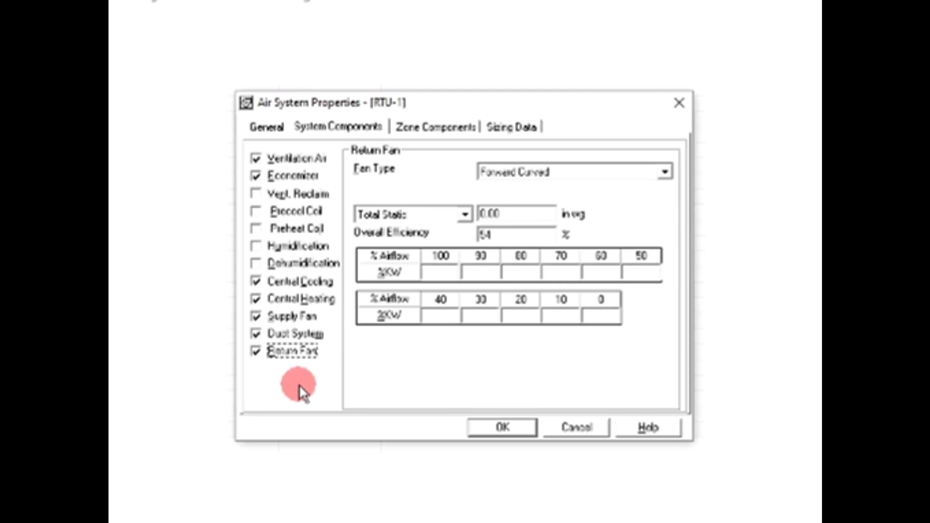
- Remove the return fan from RTU-1 and leave its properties for the air systems list
left_click(256, 351)
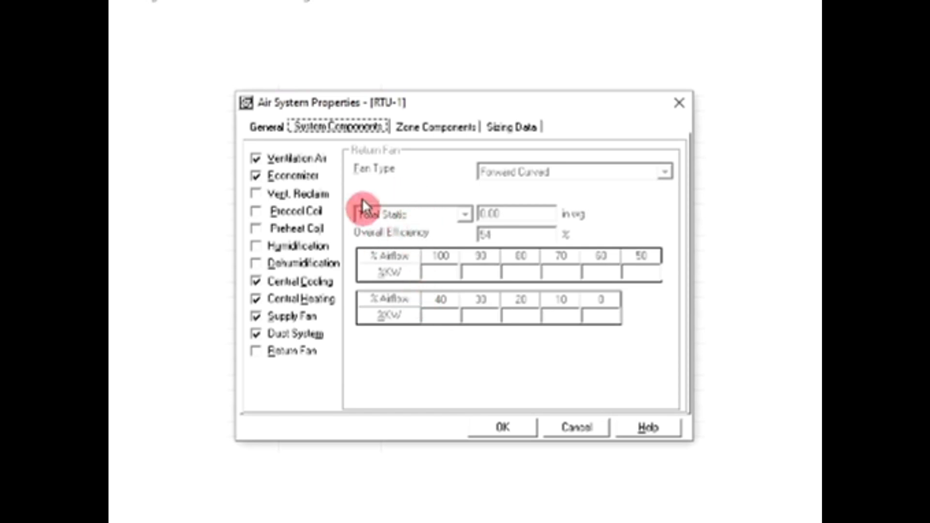
left_click(265, 126)
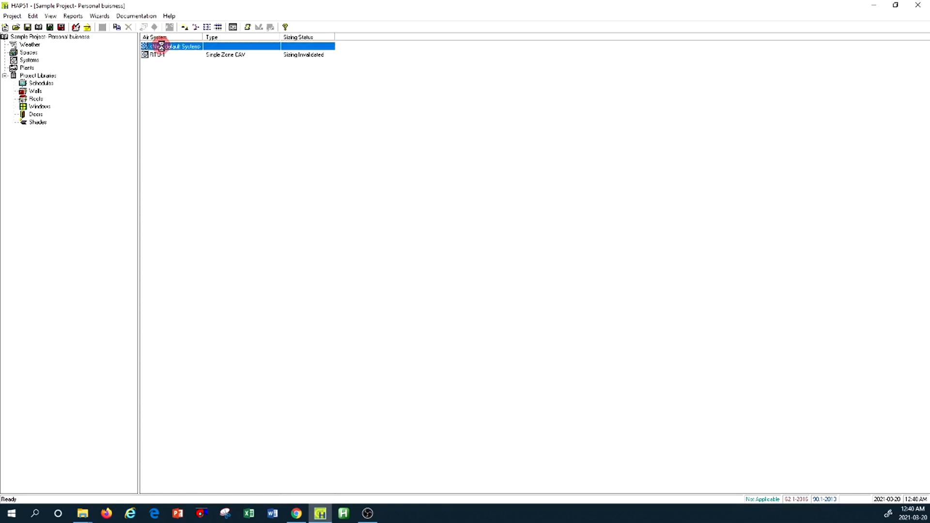
- Bring up the Default System's air system properties
double_click(179, 47)
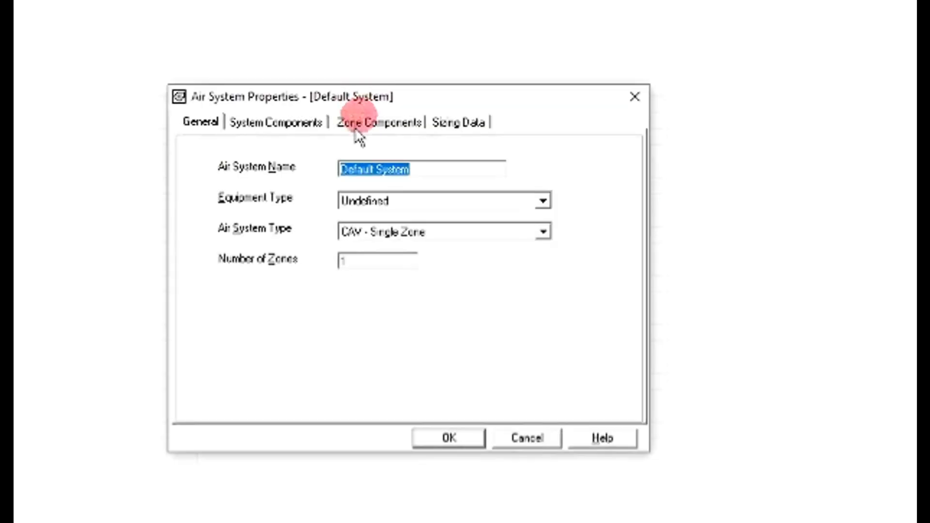
mouse_move(429, 330)
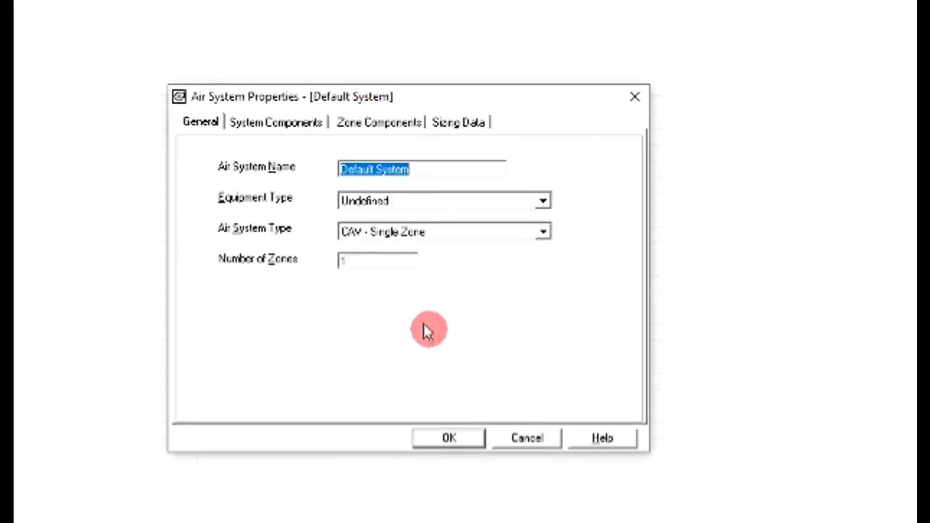
mouse_move(471, 173)
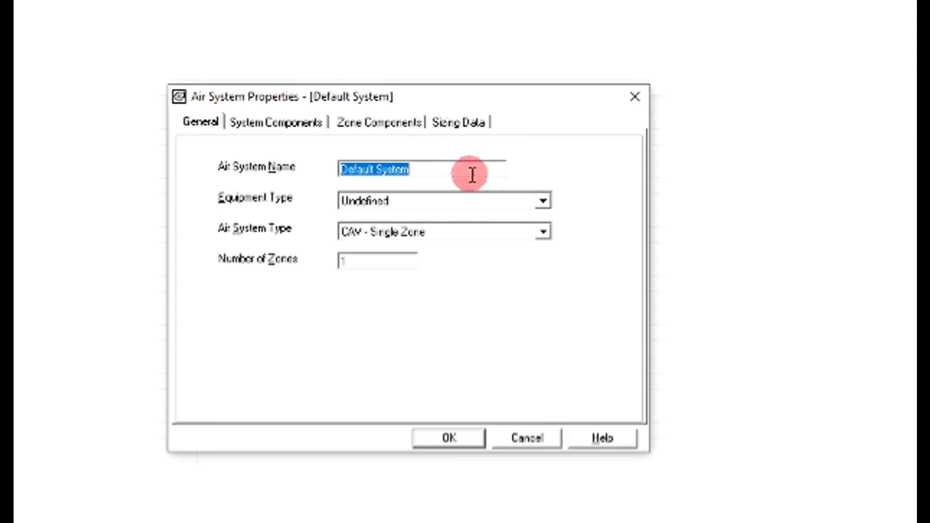
- Set the Default System's equipment type to Chilled Water Air Handling Units
left_click(541, 200)
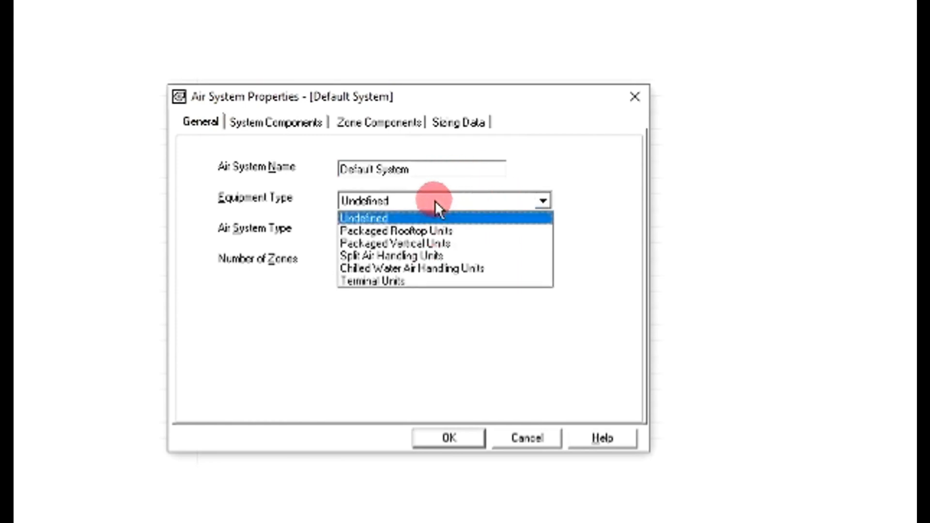
mouse_move(474, 231)
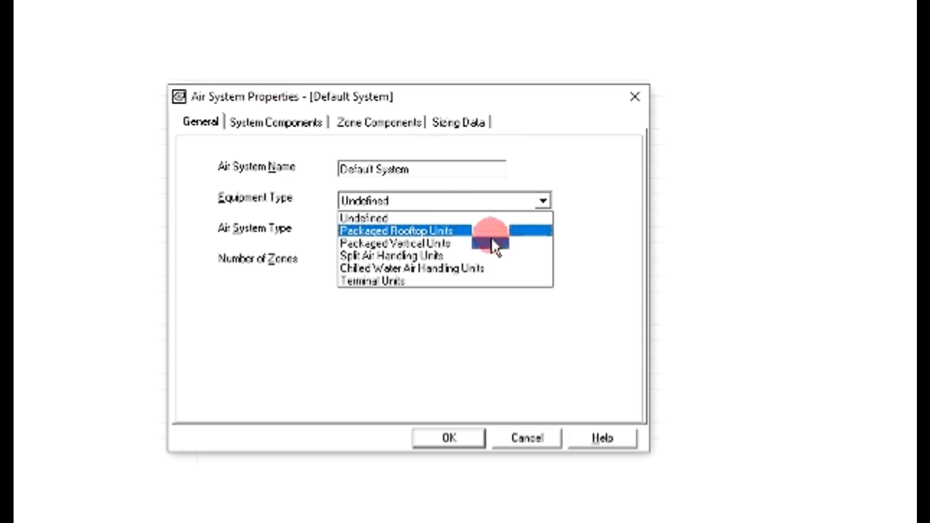
left_click(411, 268)
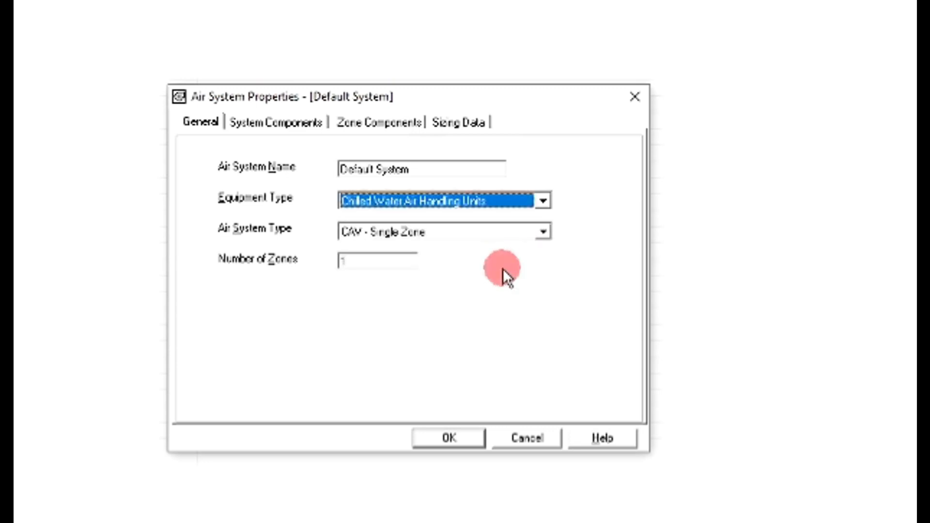
mouse_move(448, 234)
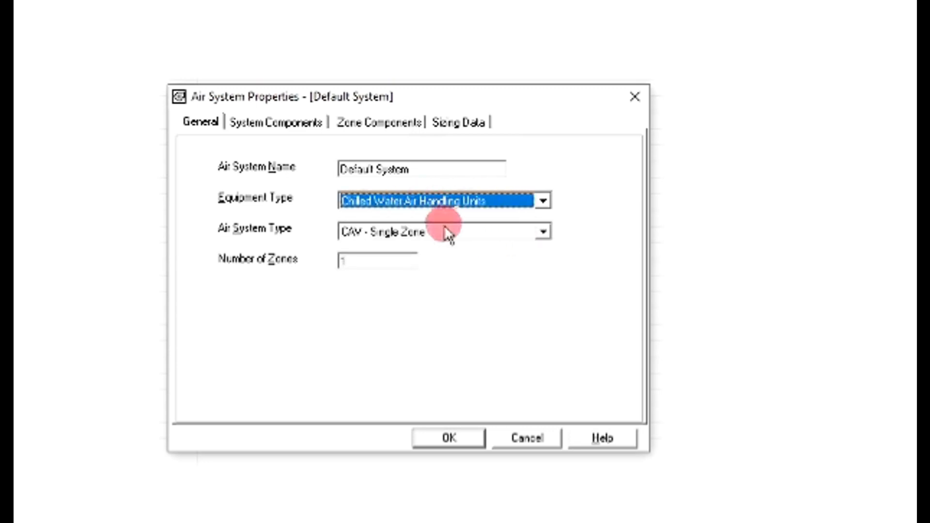
left_click(541, 231)
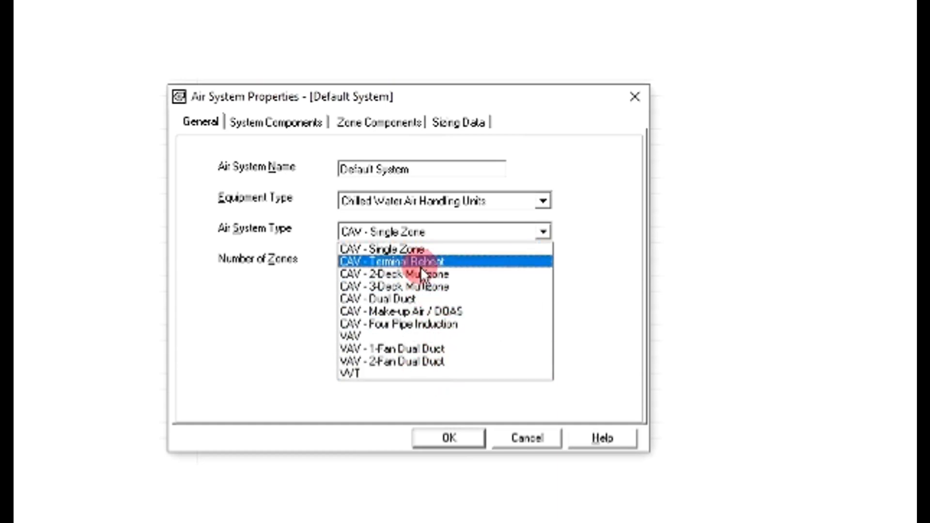
mouse_move(456, 375)
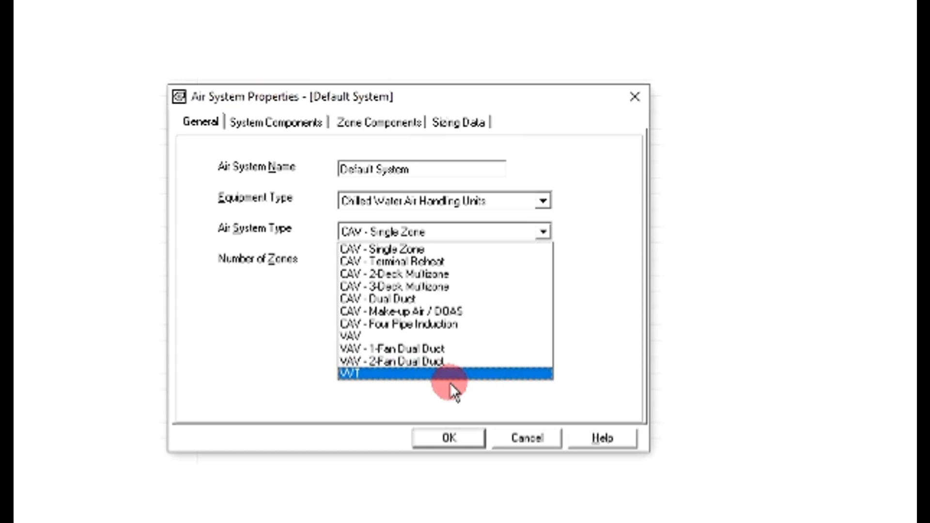
mouse_move(436, 311)
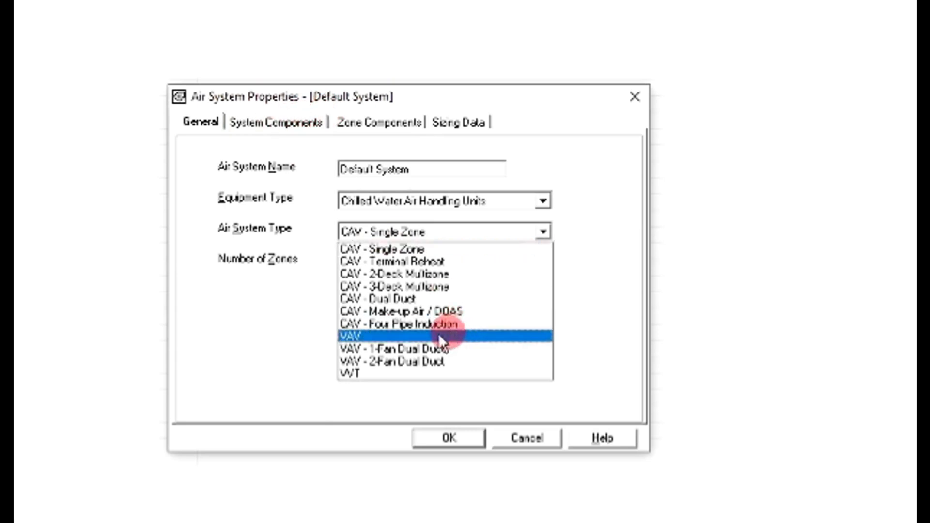
- Set the air system type to VAV and show the Default System's components
left_click(356, 337)
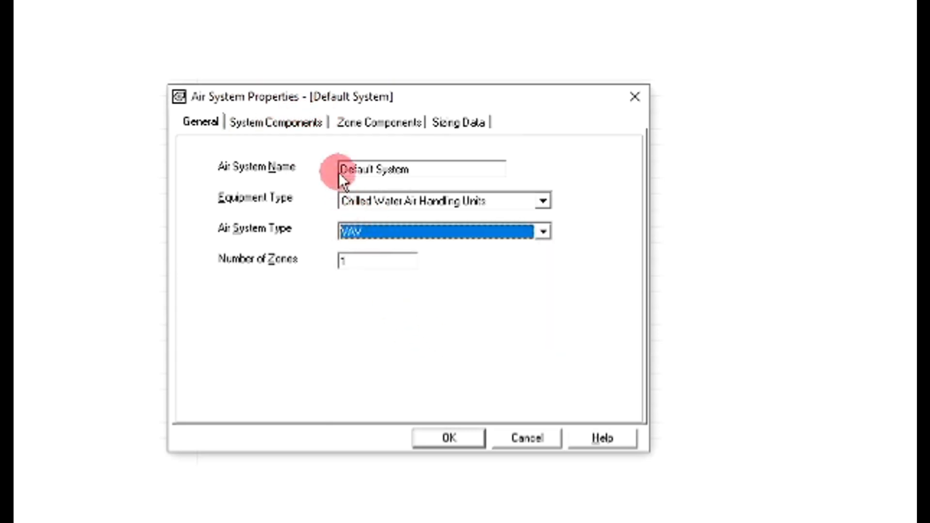
mouse_move(335, 221)
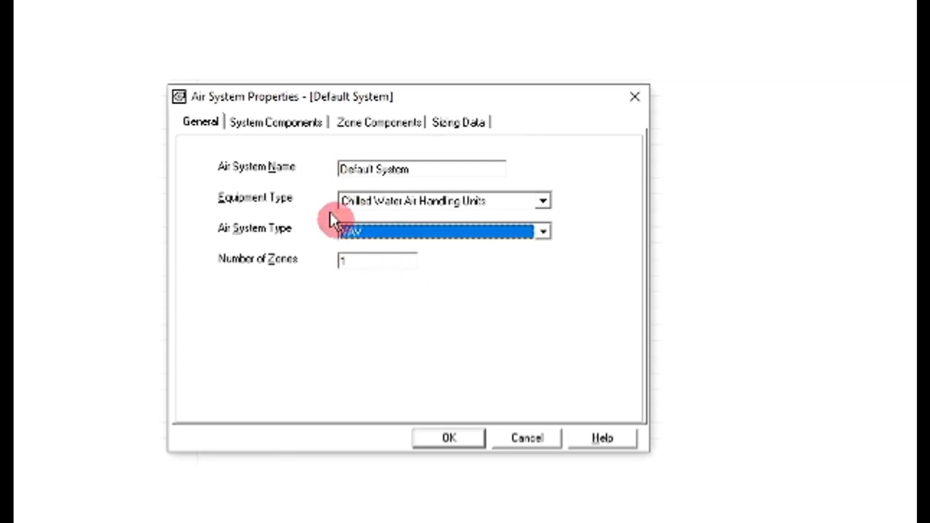
left_click(274, 122)
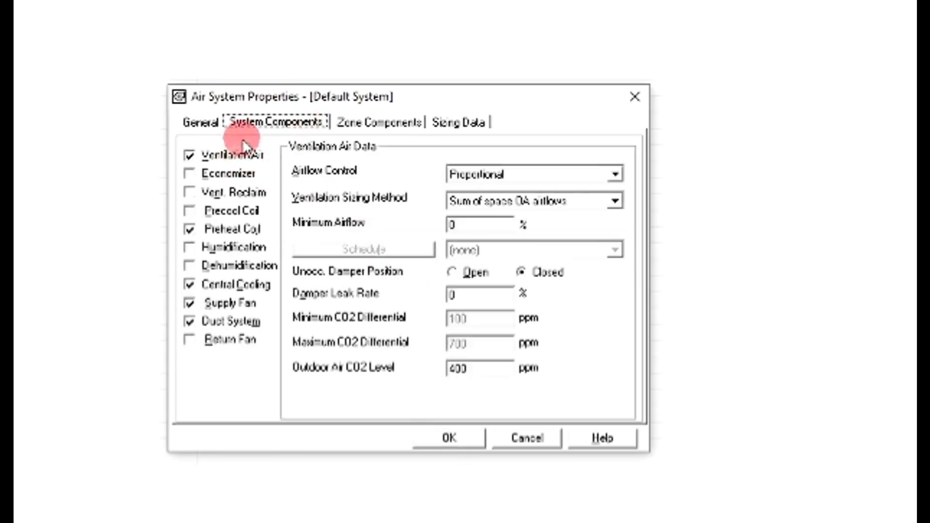
mouse_move(228, 361)
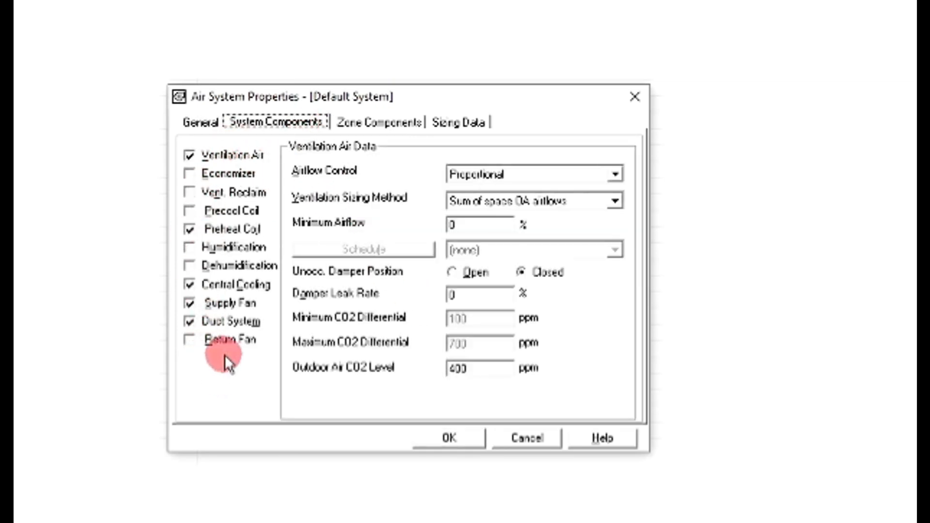